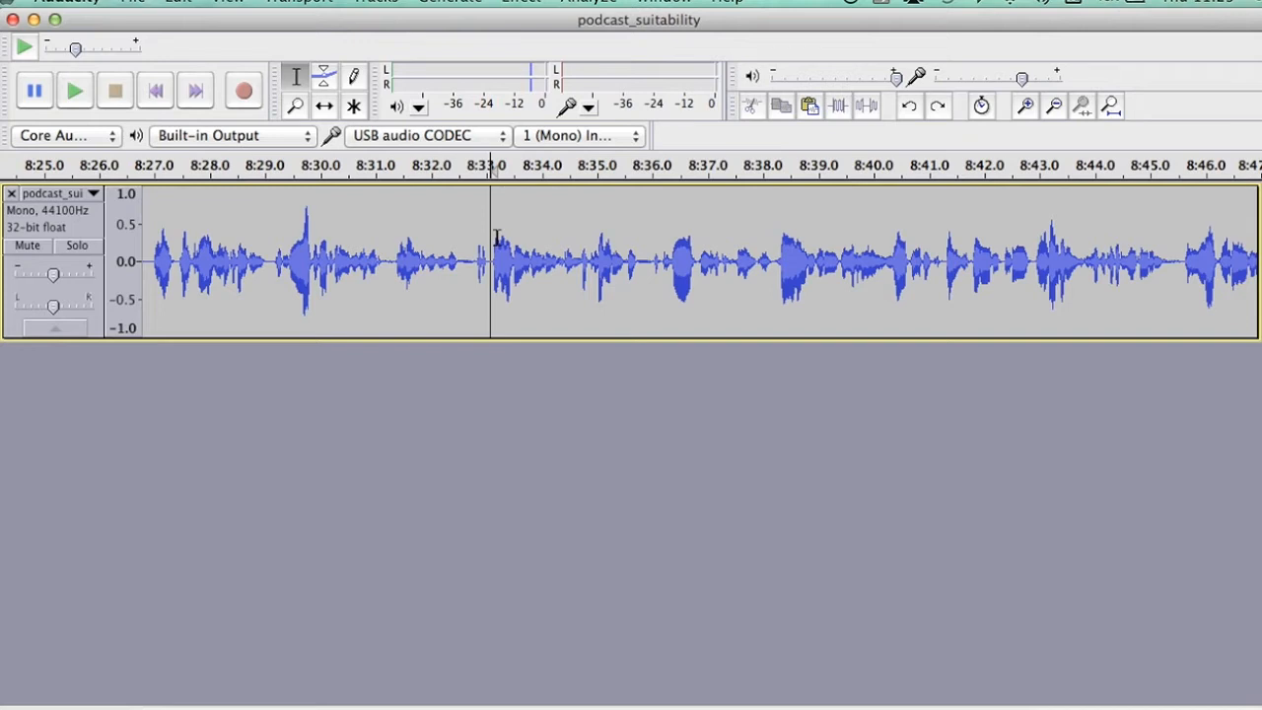
# Step: Position the playback cursor in the waveform near 8:33
pyautogui.click(75, 91)
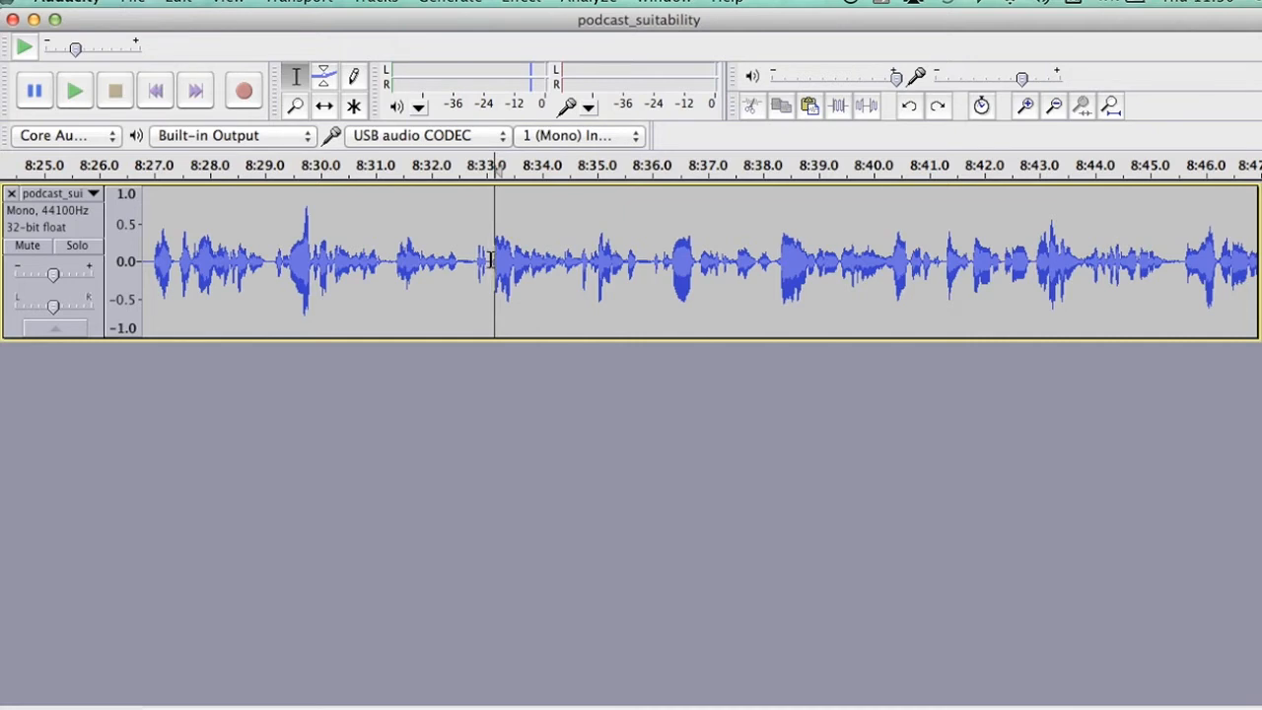
pyautogui.moveTo(769, 260)
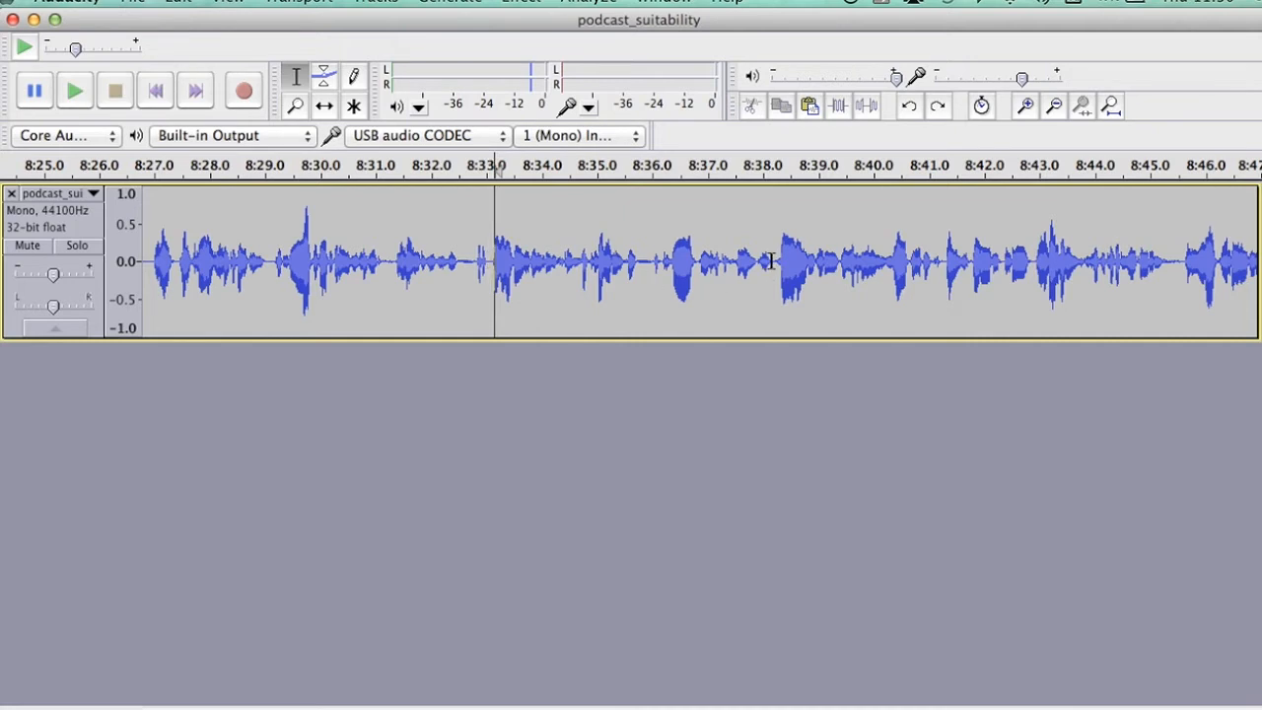
pyautogui.click(75, 91)
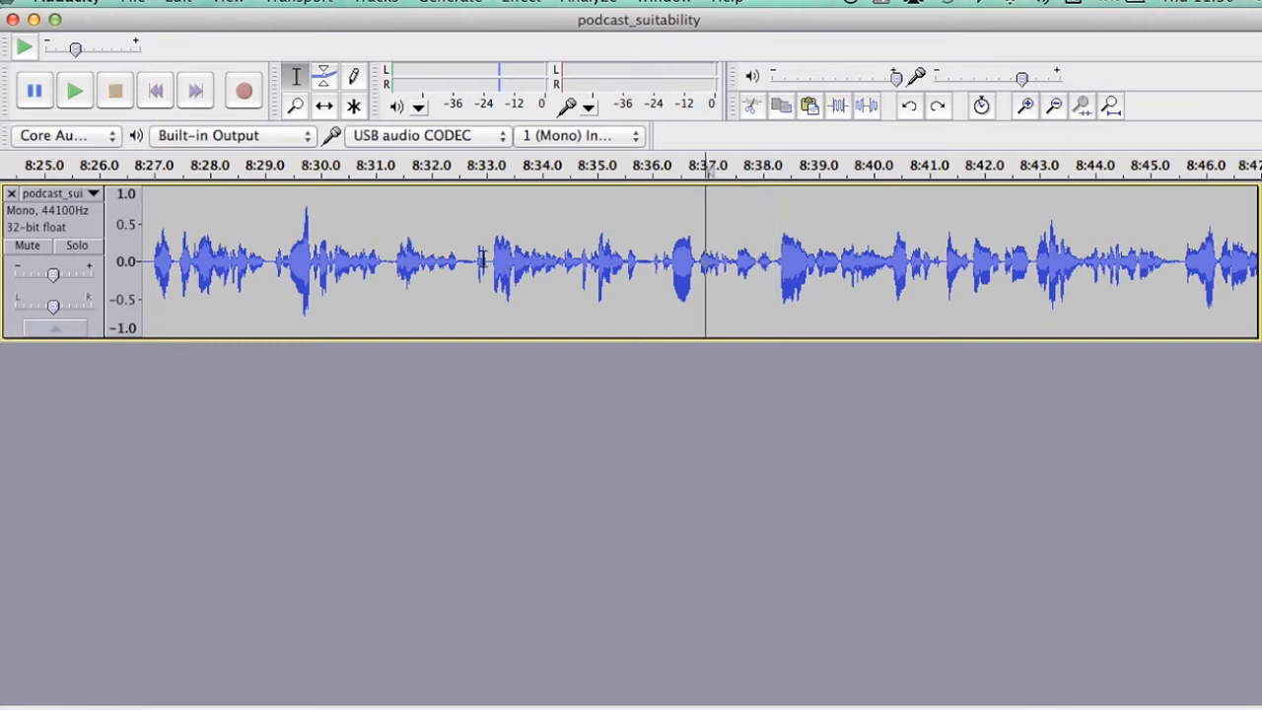
pyautogui.click(493, 261)
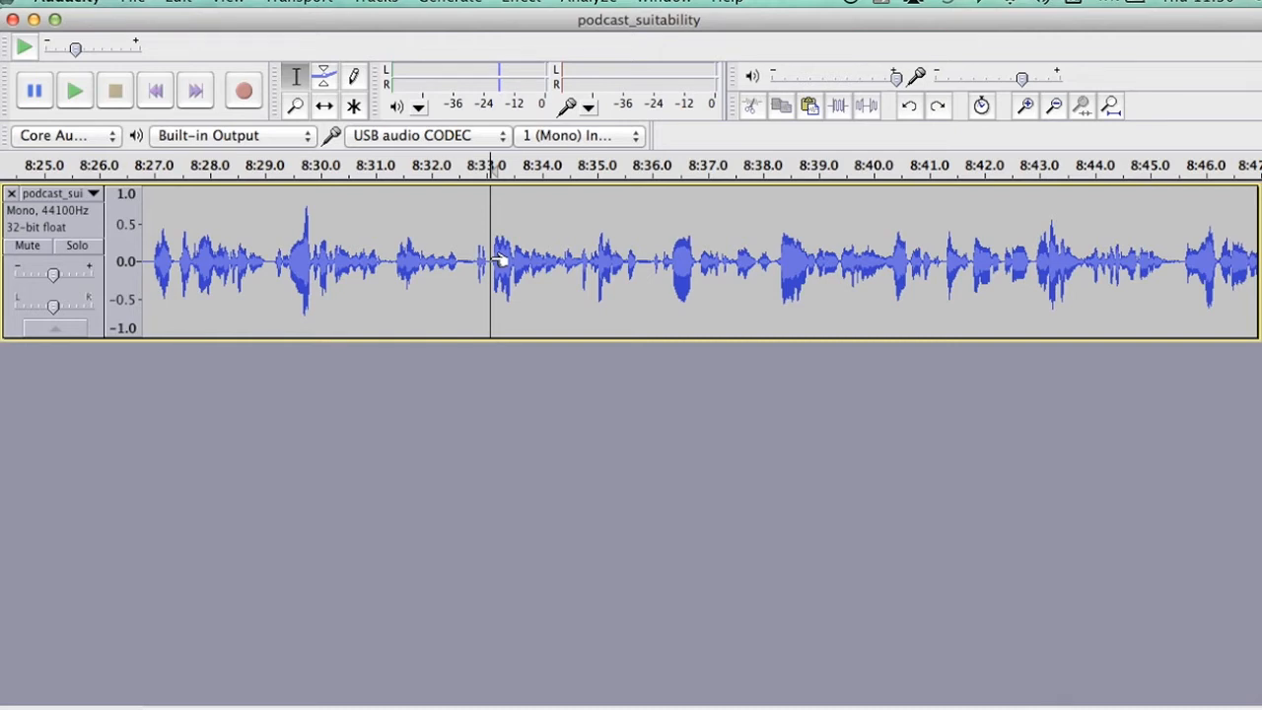
# Step: Add a label at the selection and name it 'All of those things'
pyautogui.click(375, 2)
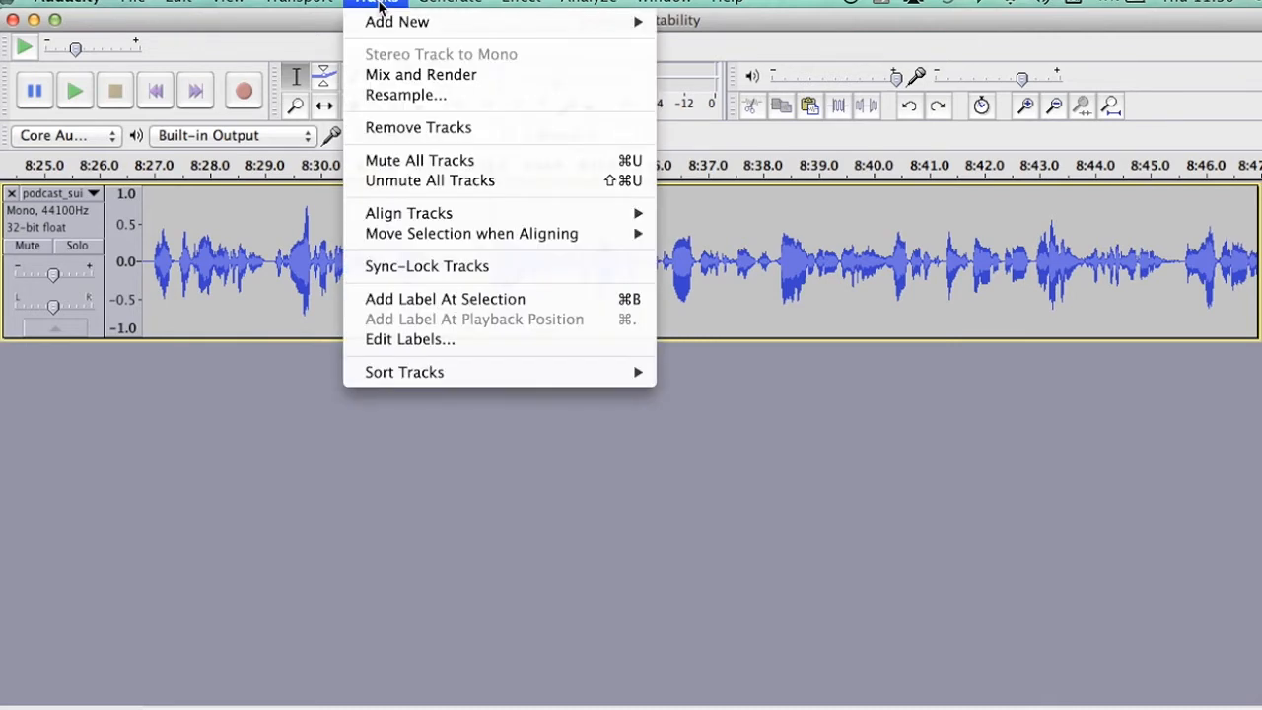
pyautogui.moveTo(446, 300)
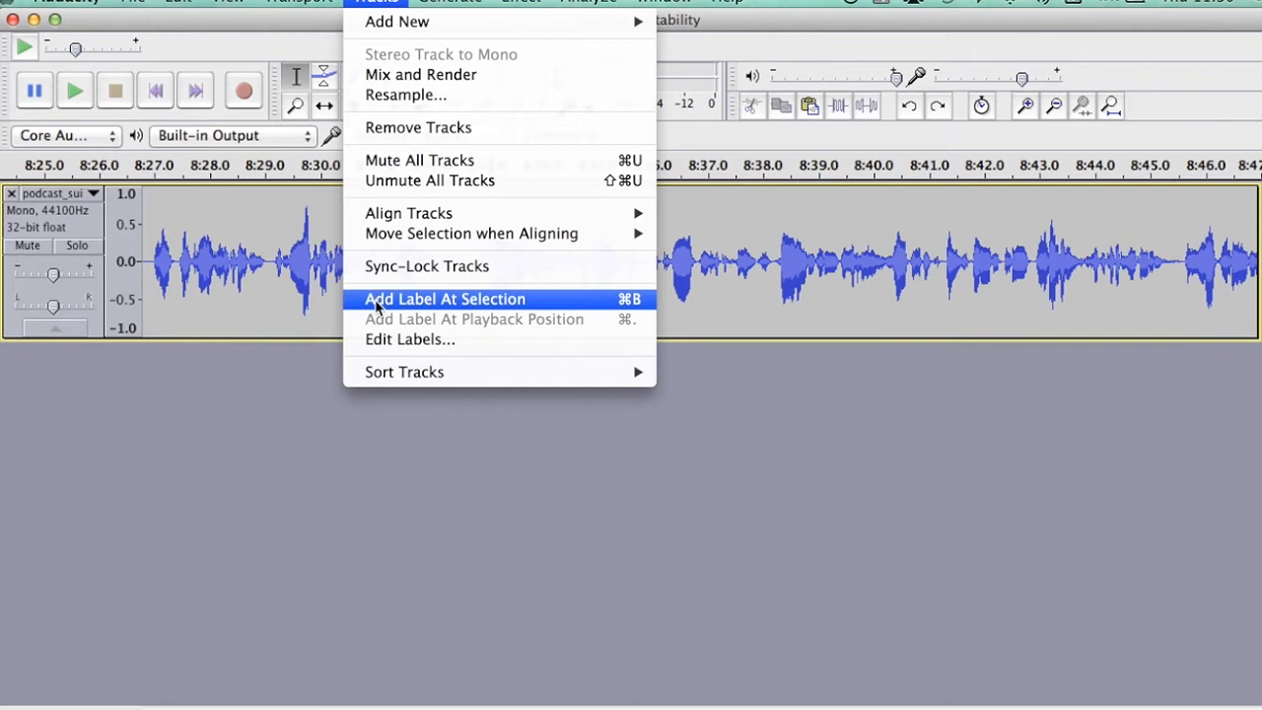
pyautogui.click(446, 300)
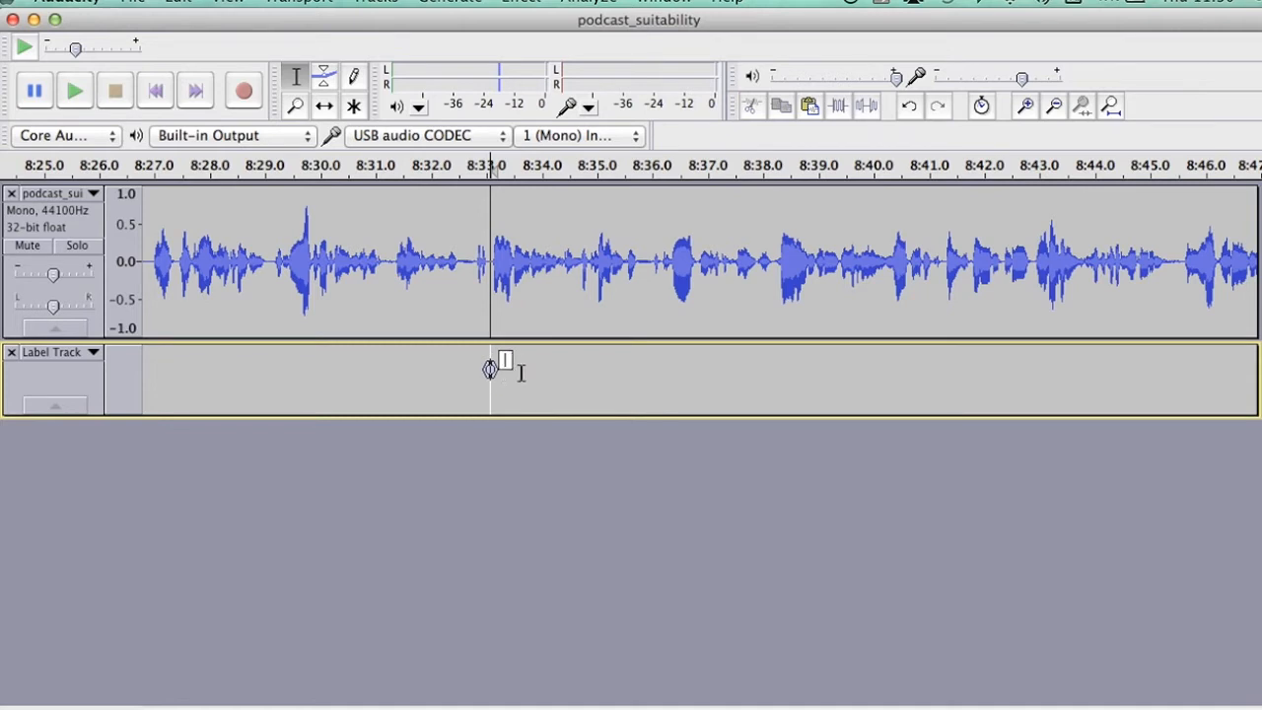
pyautogui.click(503, 266)
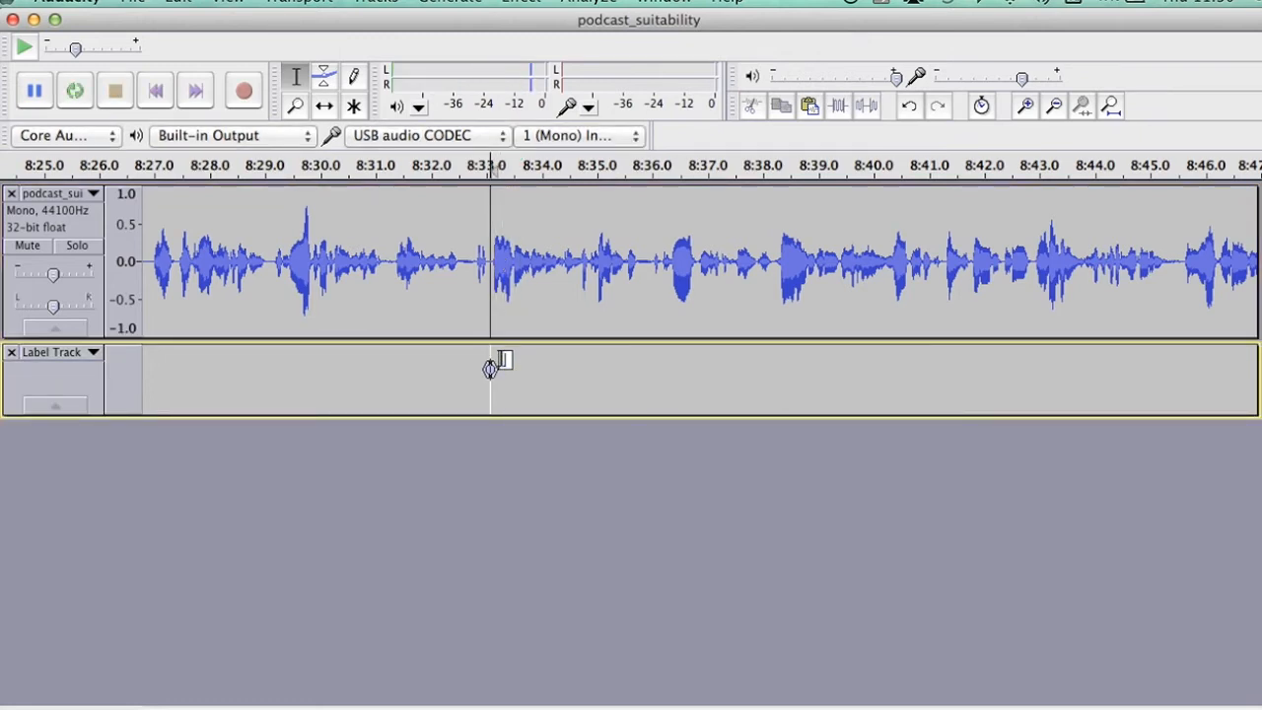
pyautogui.write('All of those th')
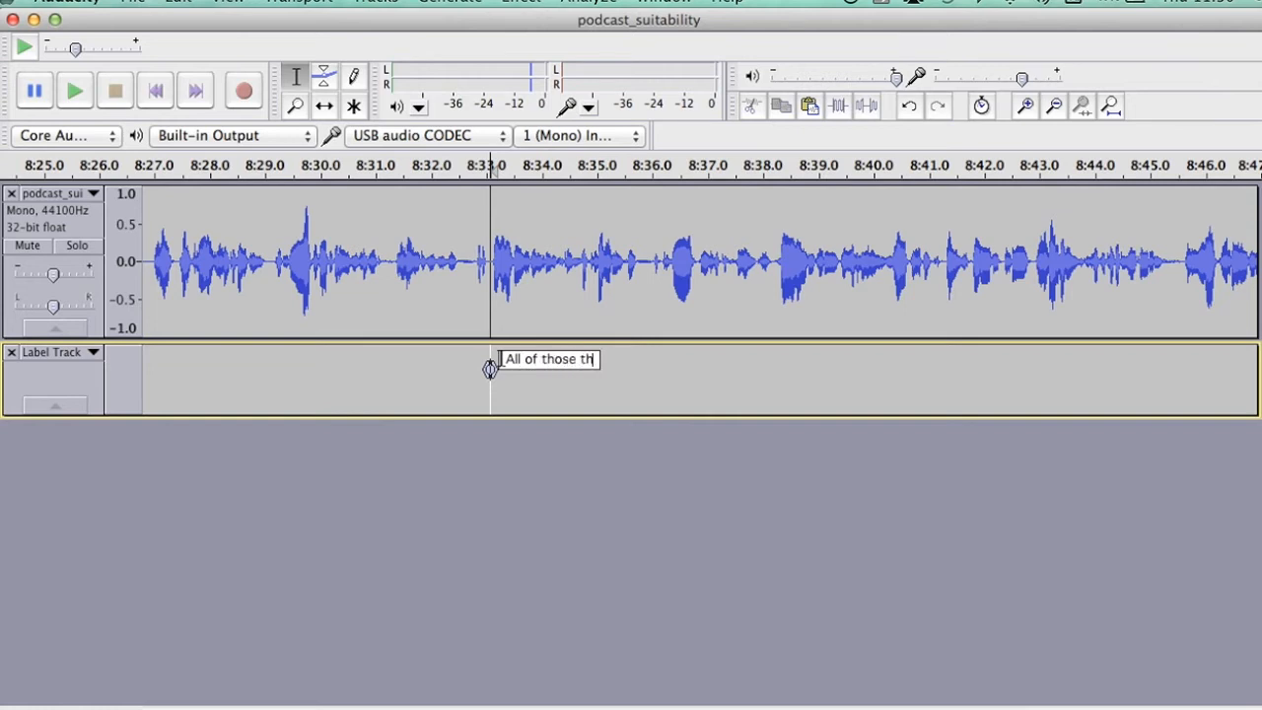
pyautogui.write('ings')
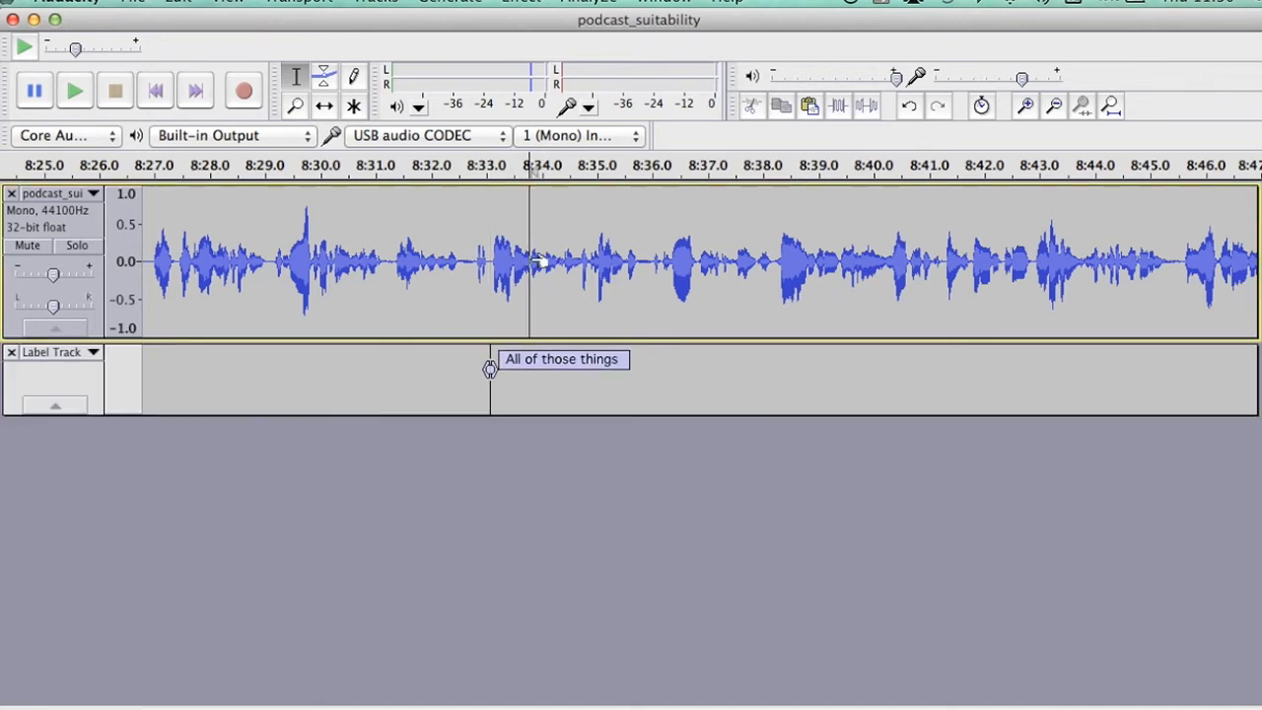
# Step: Place a second label near 8:38 and name it 'Performance'
pyautogui.click(75, 91)
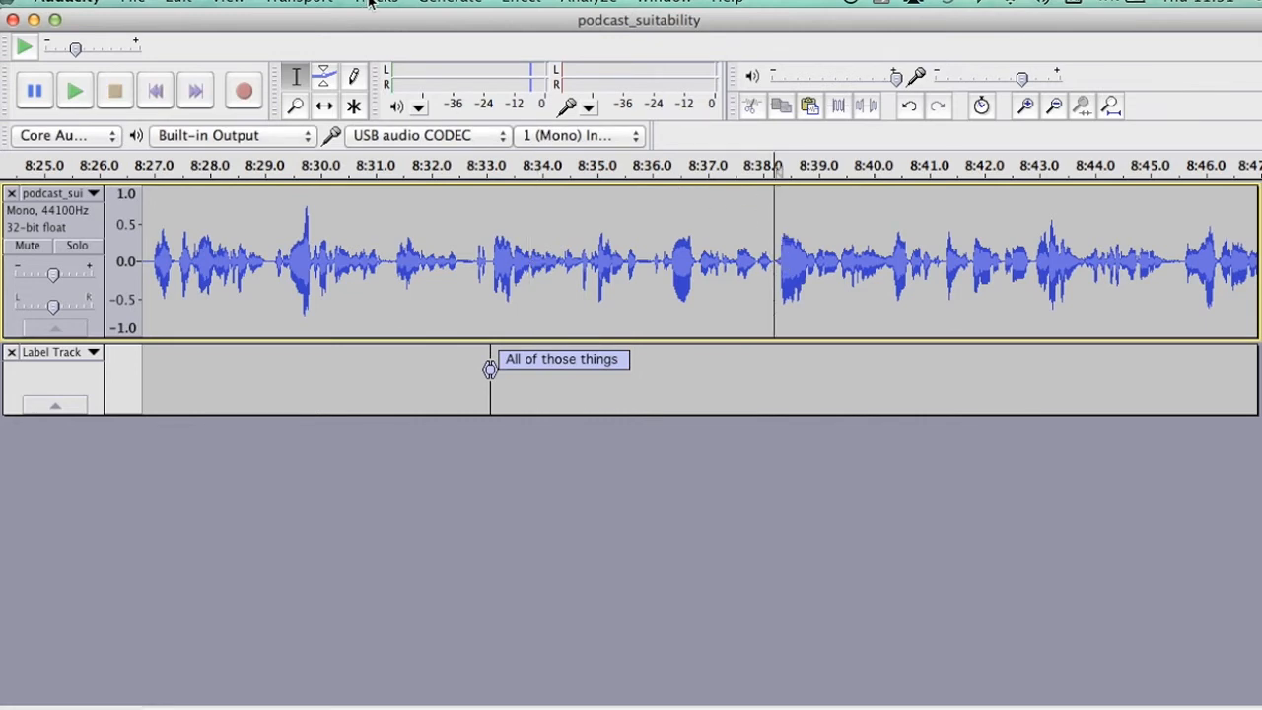
pyautogui.click(379, 4)
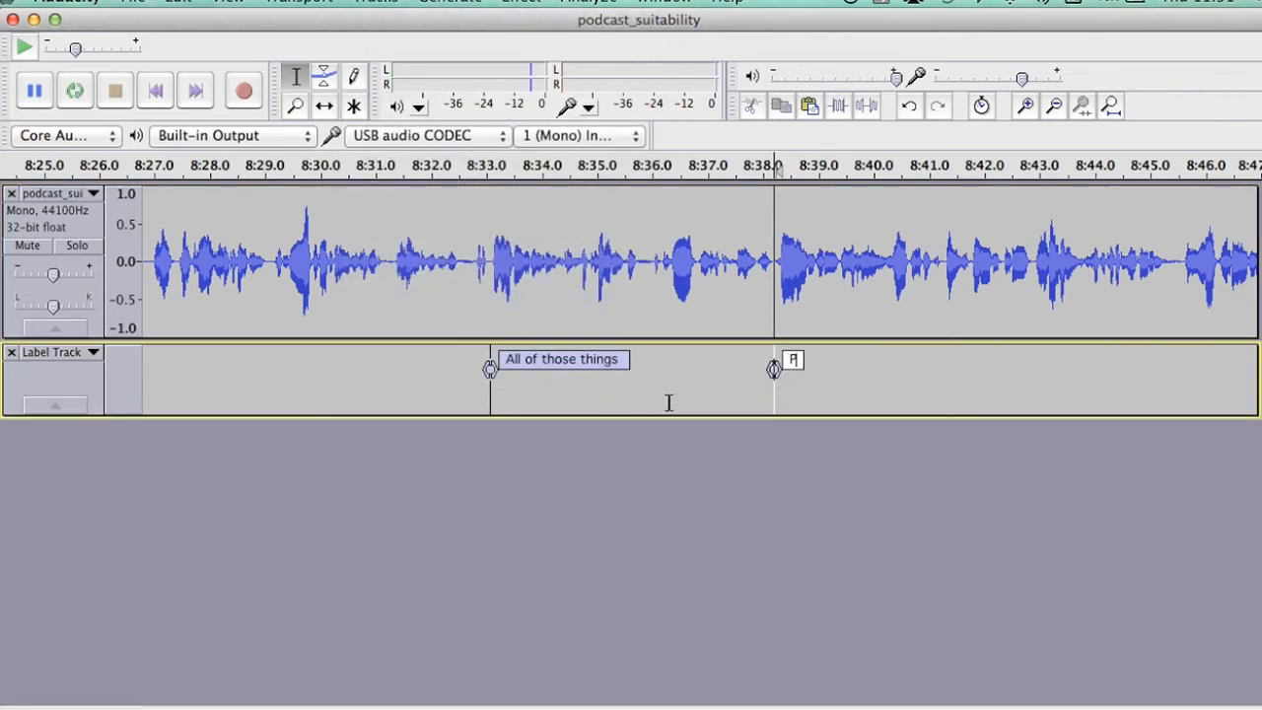
pyautogui.write('Perform')
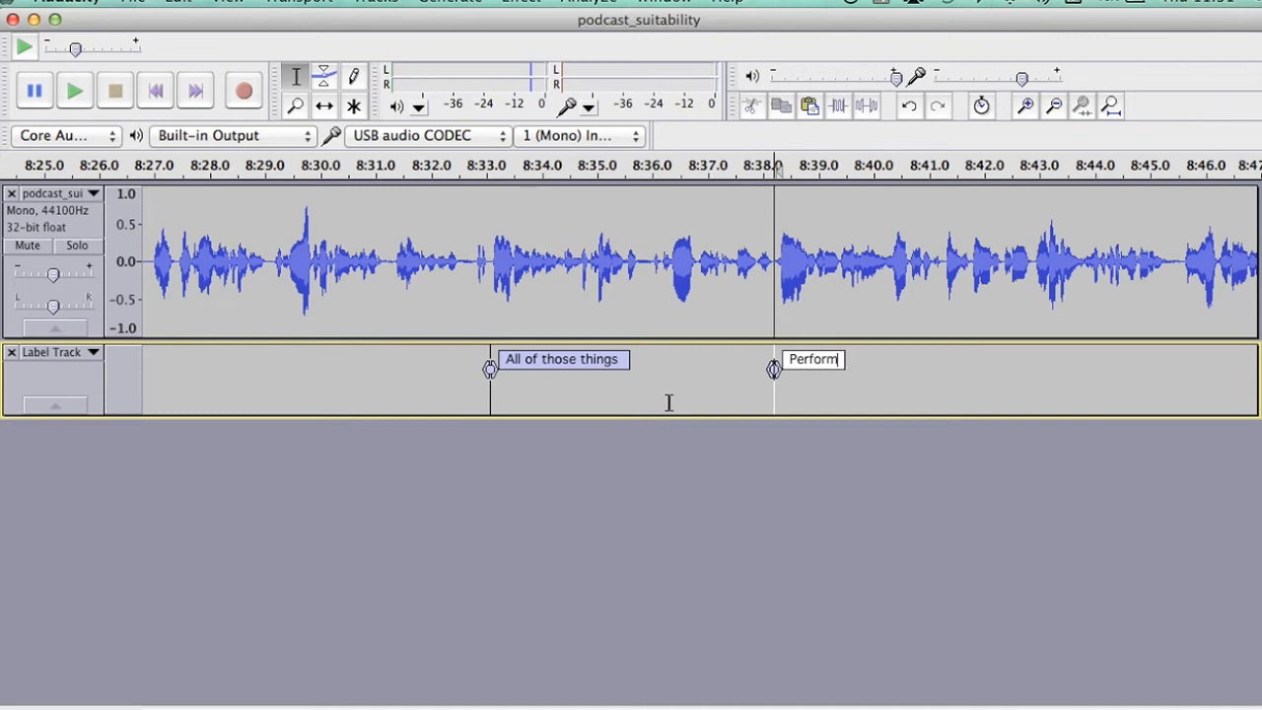
pyautogui.write('ance')
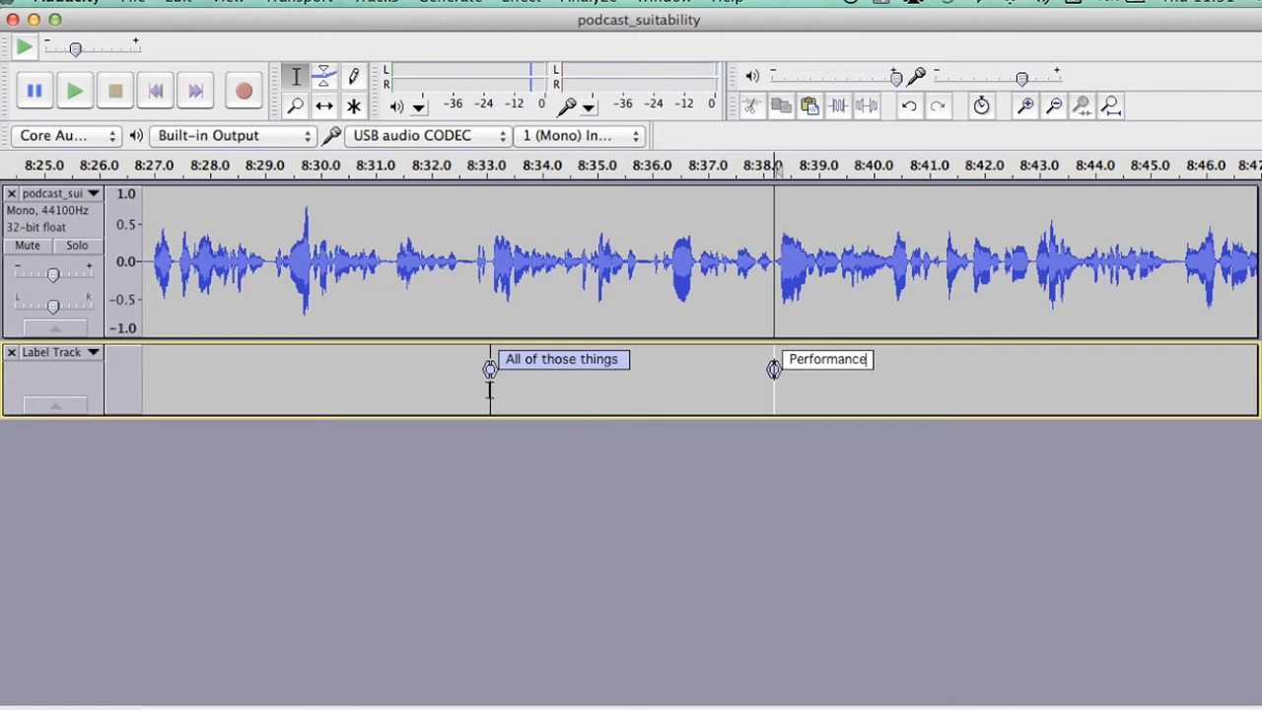
pyautogui.click(75, 91)
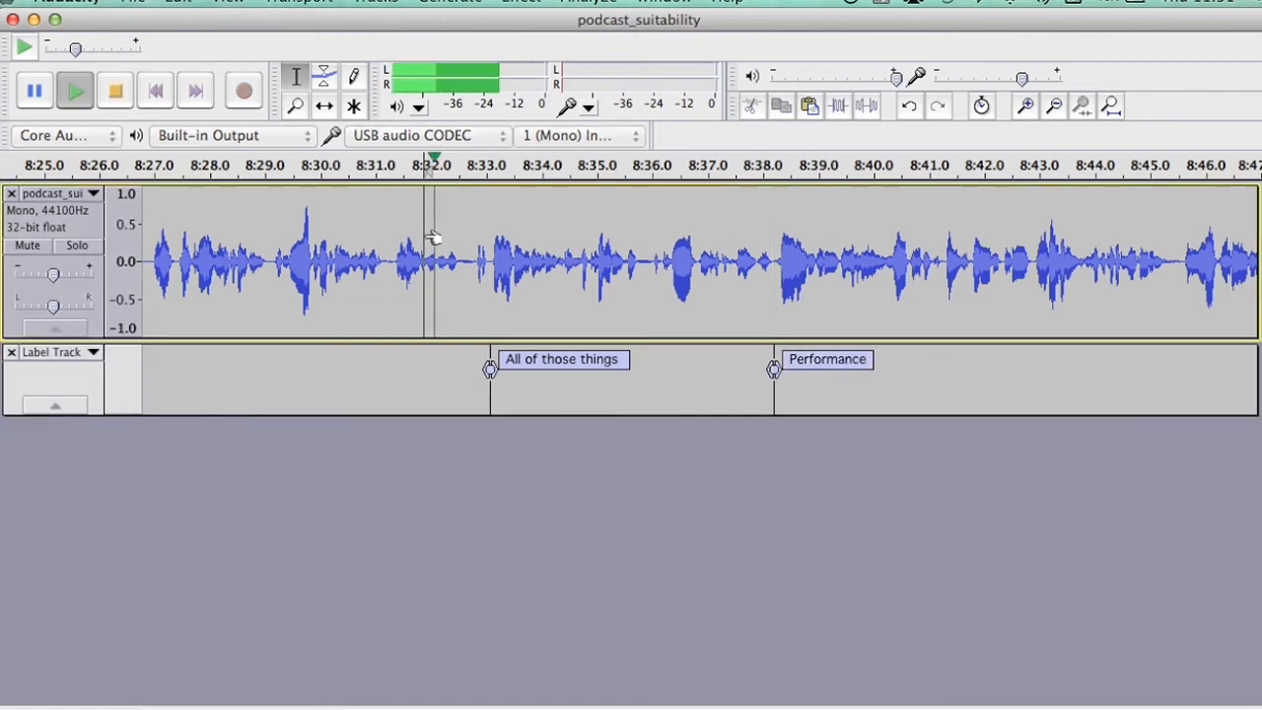
pyautogui.moveTo(426, 261); pyautogui.dragTo(549, 260)
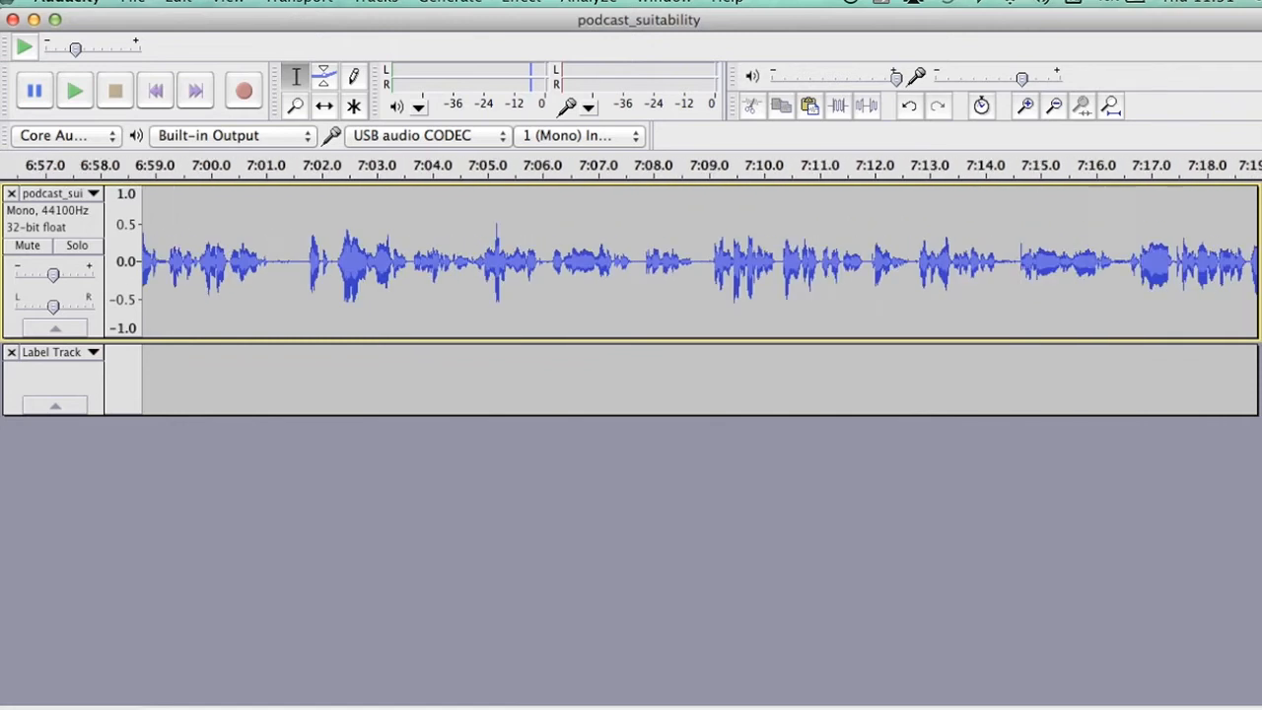
pyautogui.hscroll(3)
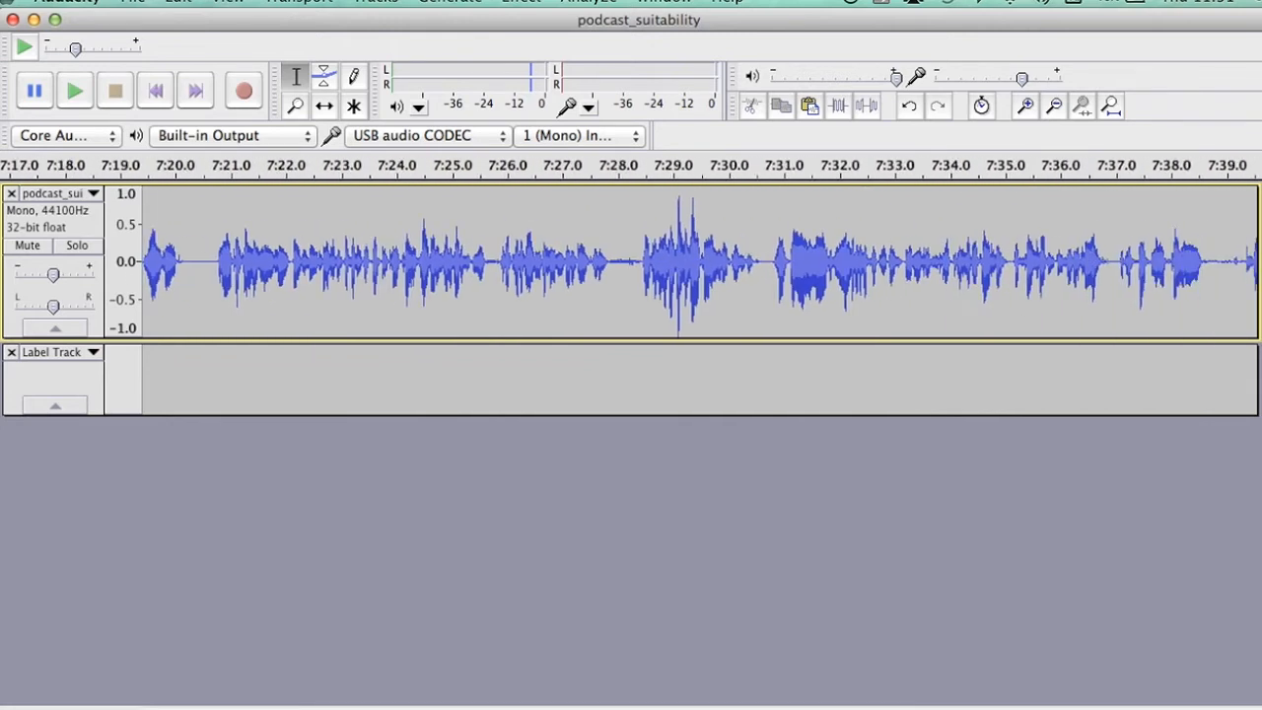
pyautogui.hscroll(3)
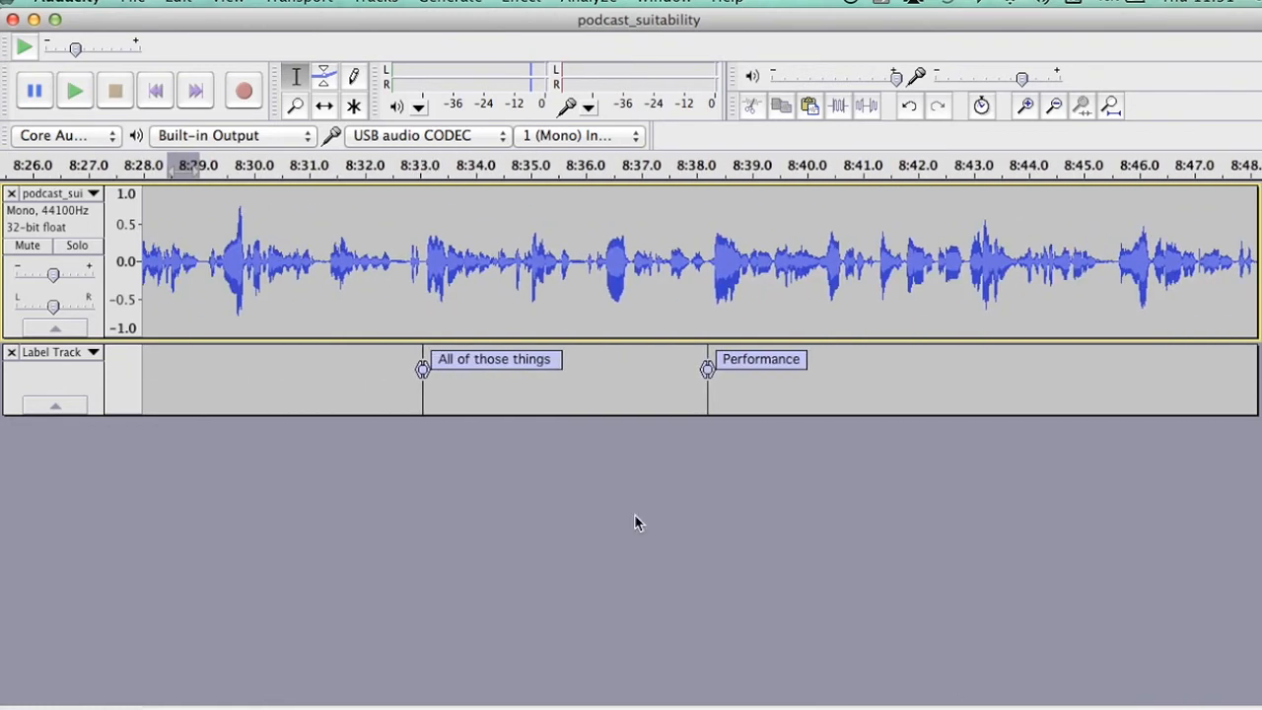
pyautogui.moveTo(438, 308)
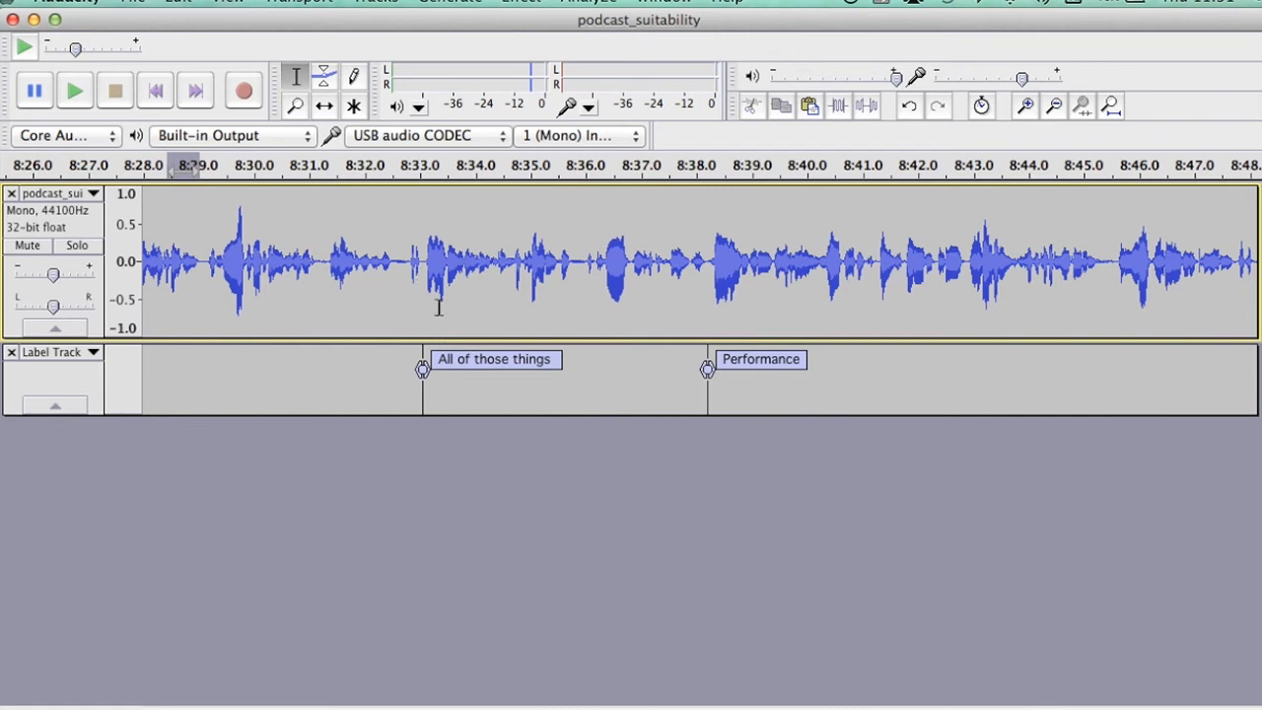